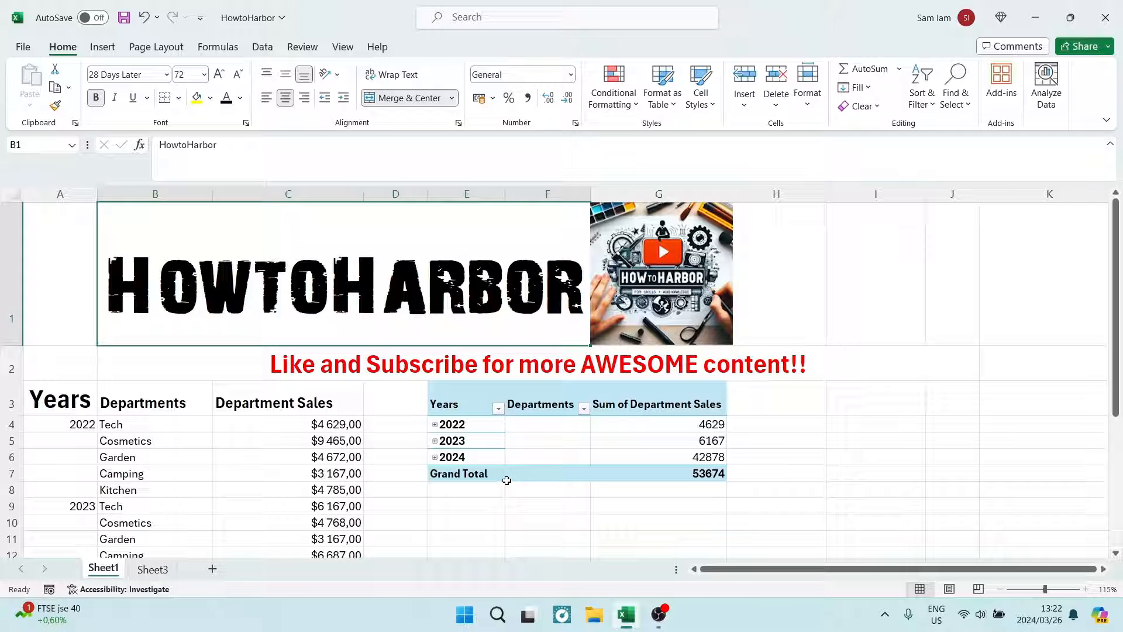
mouse_move(461, 403)
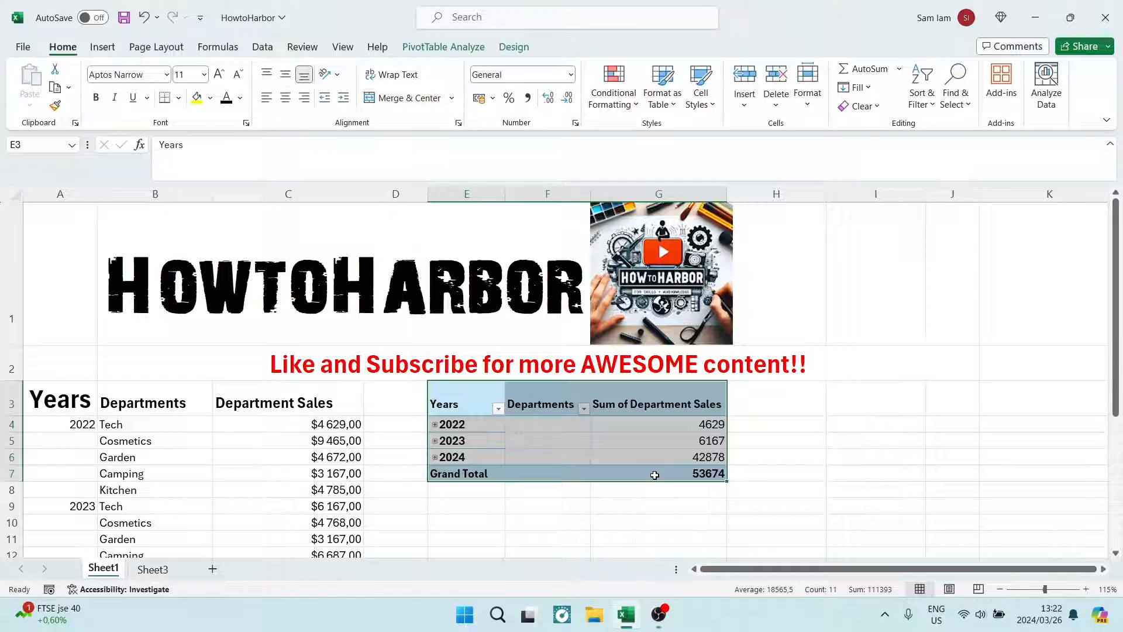
mouse_move(654, 473)
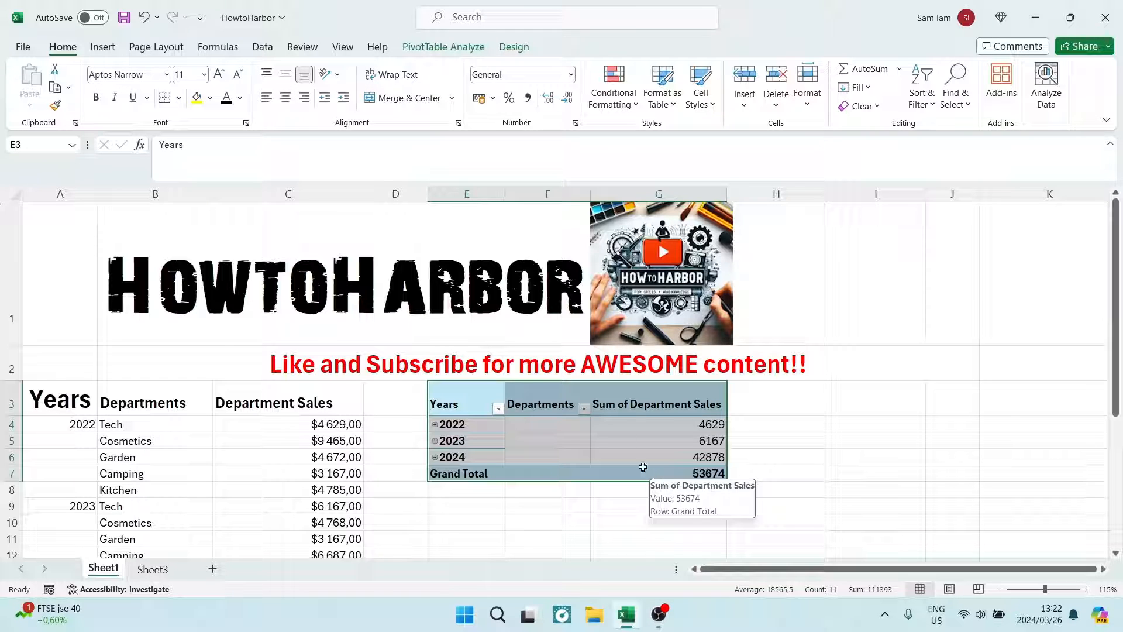
mouse_move(487, 366)
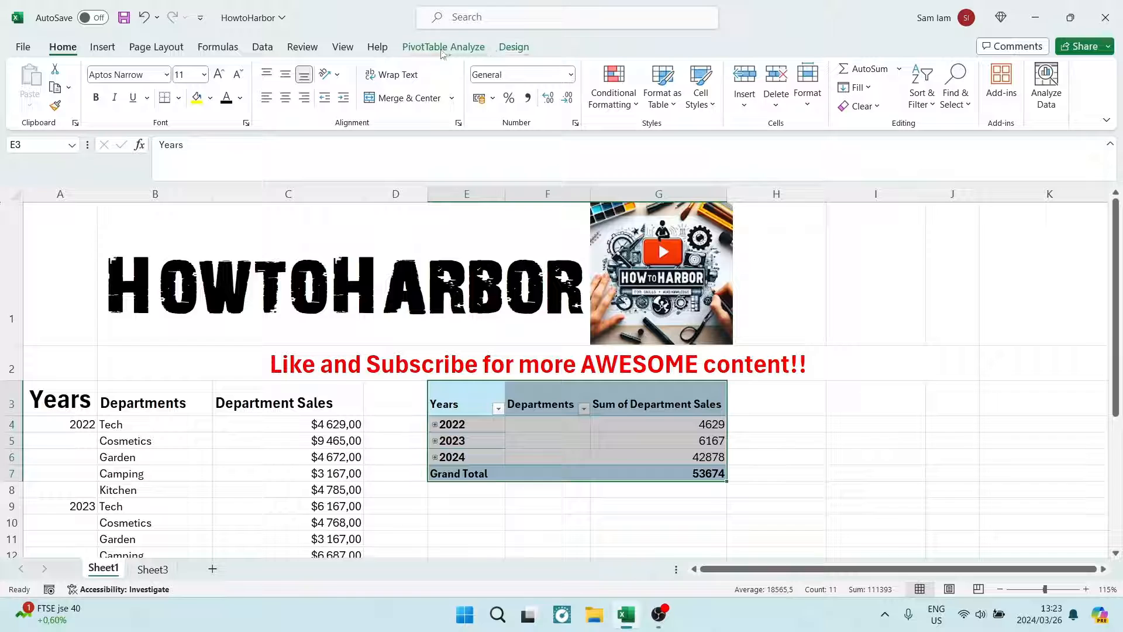
- From PivotTable Analyze, bring up the Change Data Source options
click(443, 47)
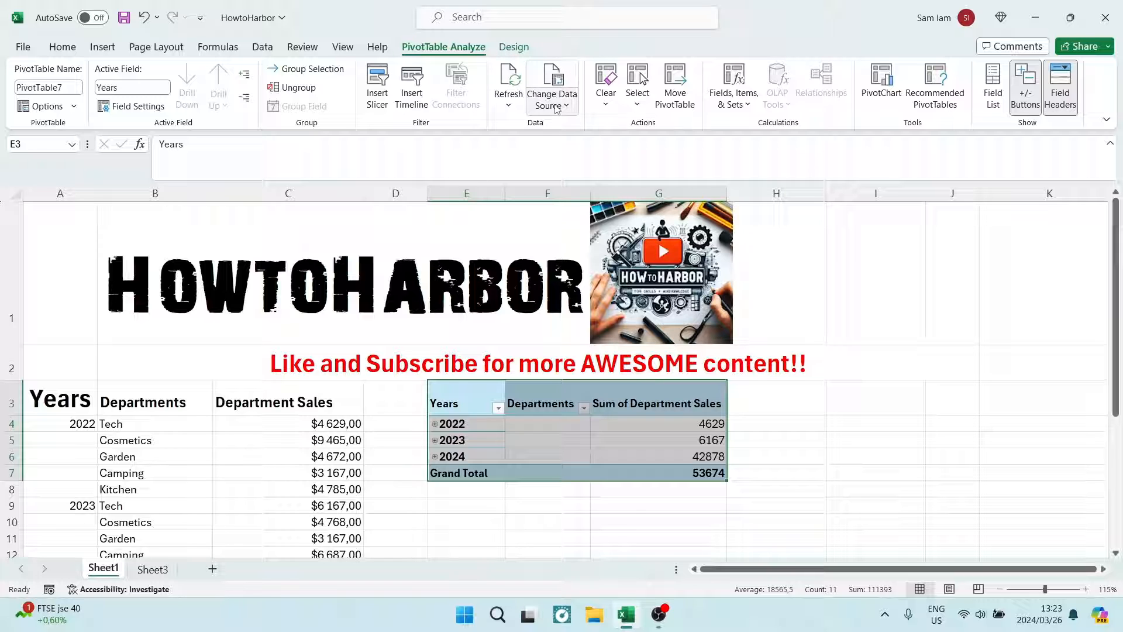
click(552, 96)
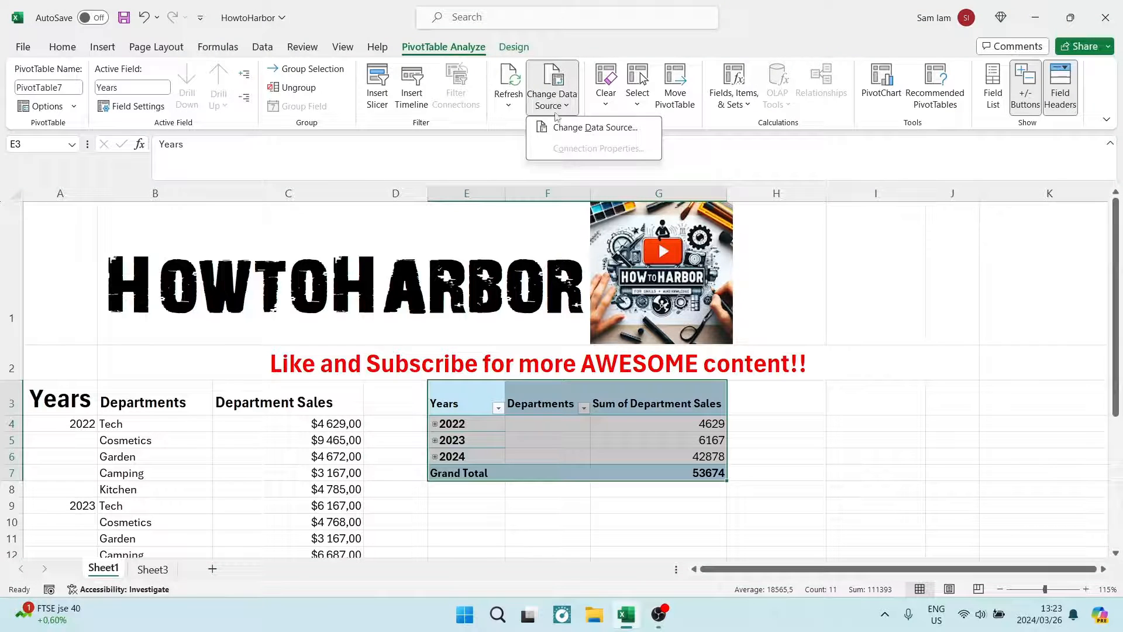
mouse_move(590, 127)
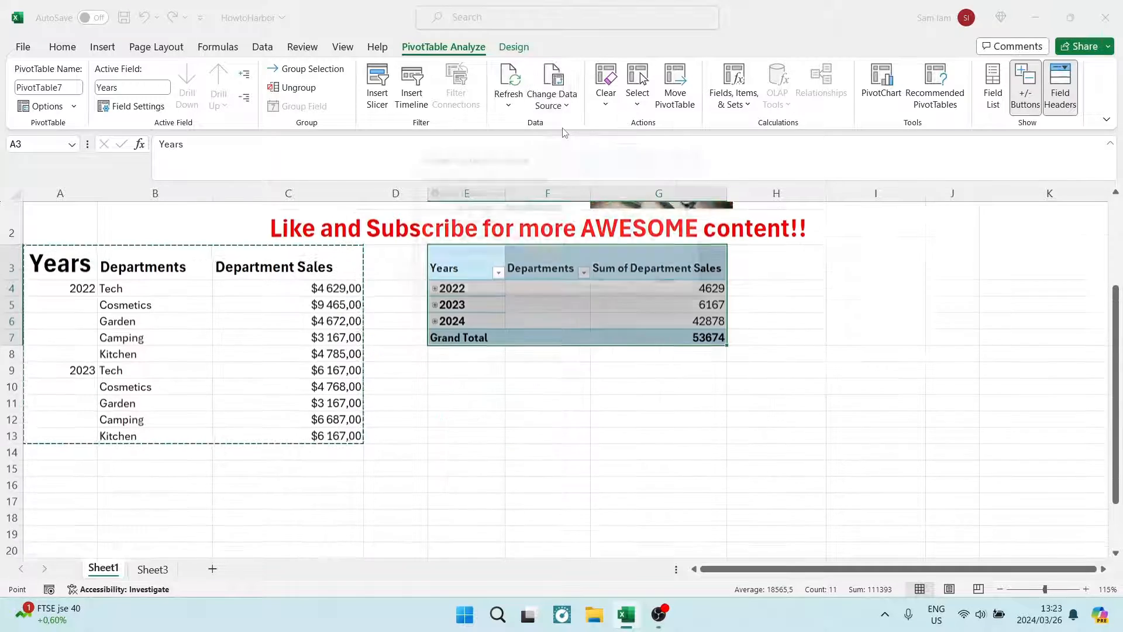
- Set the PivotTable source range to Sheet1!$A$9:$C$13 and confirm
click(552, 84)
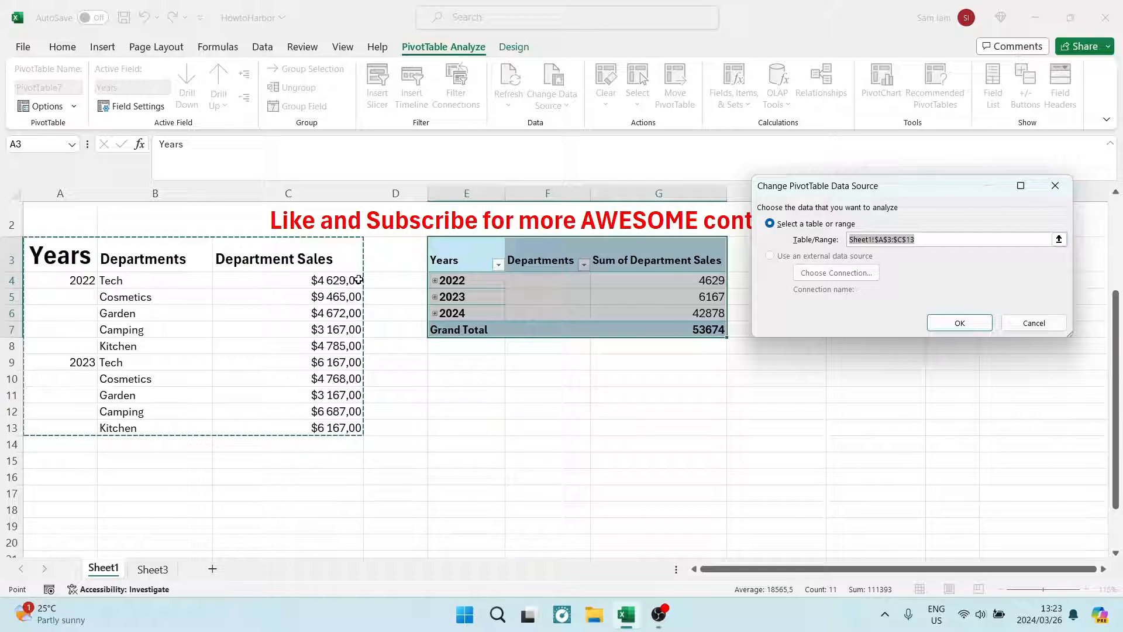
mouse_move(227, 385)
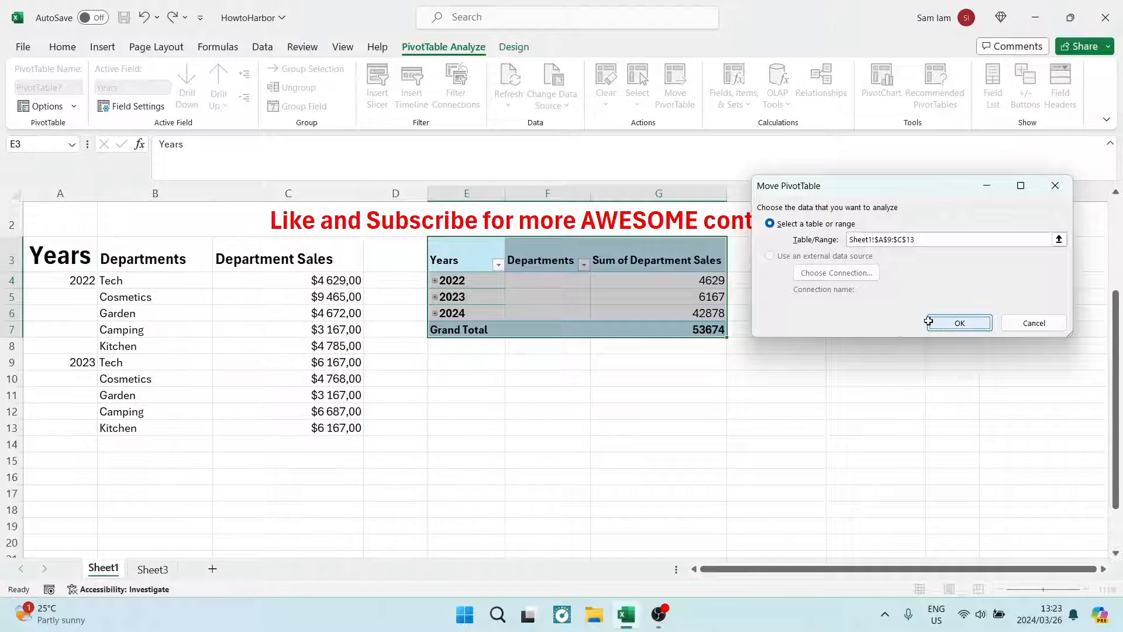
click(959, 323)
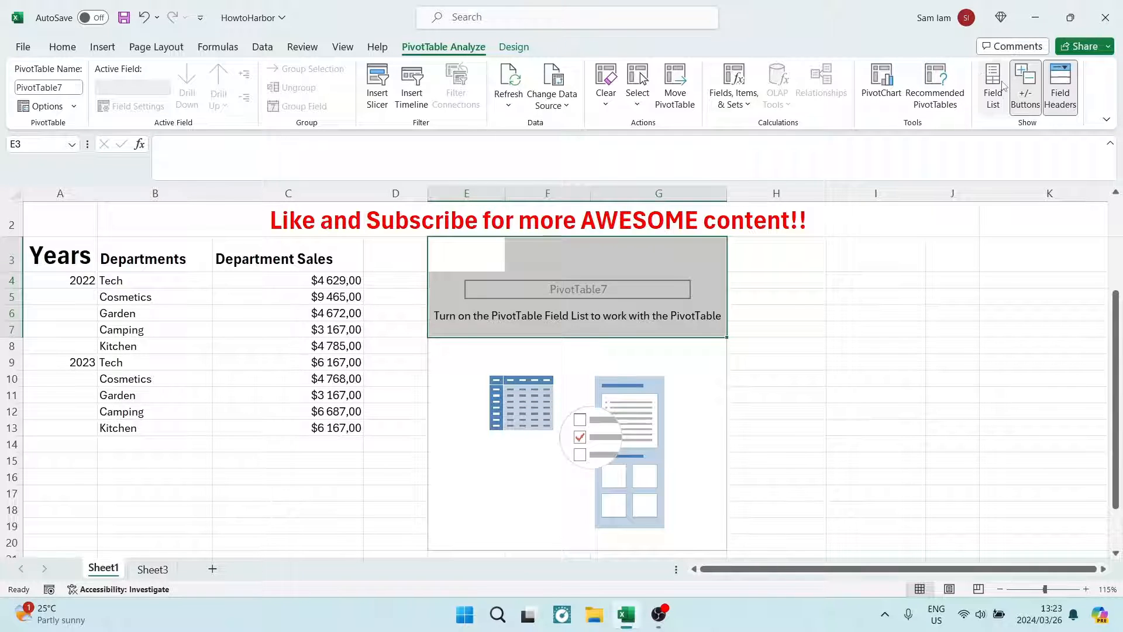
- In the field list, put 2023 in Rows and add Count of Tech and Sum of $6 167,00 as values
click(993, 86)
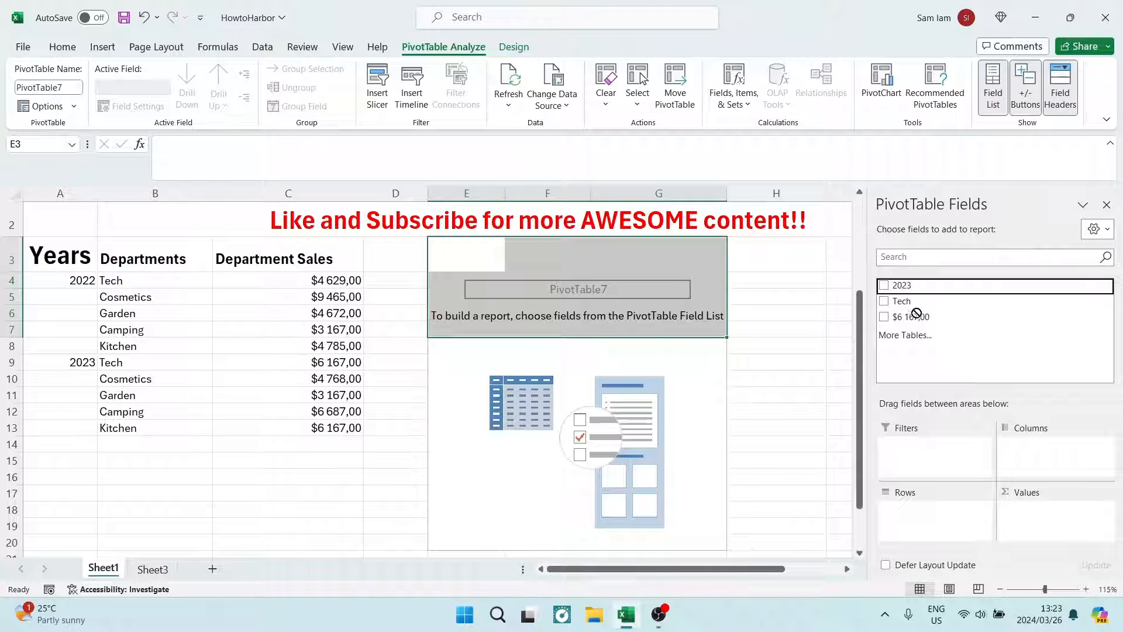
click(885, 285)
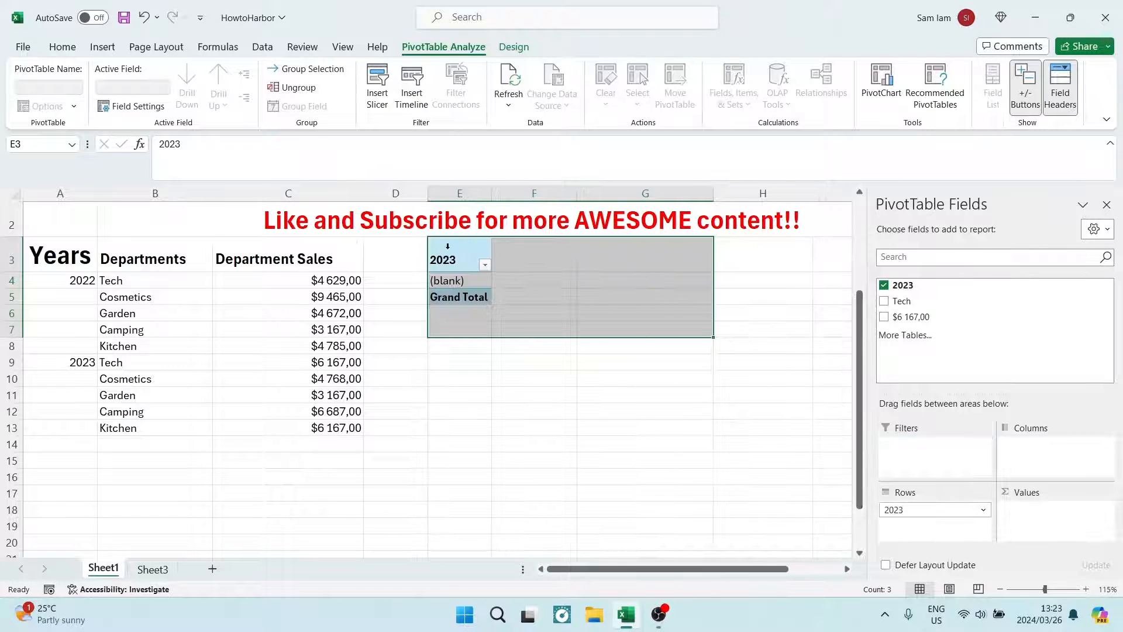
click(885, 300)
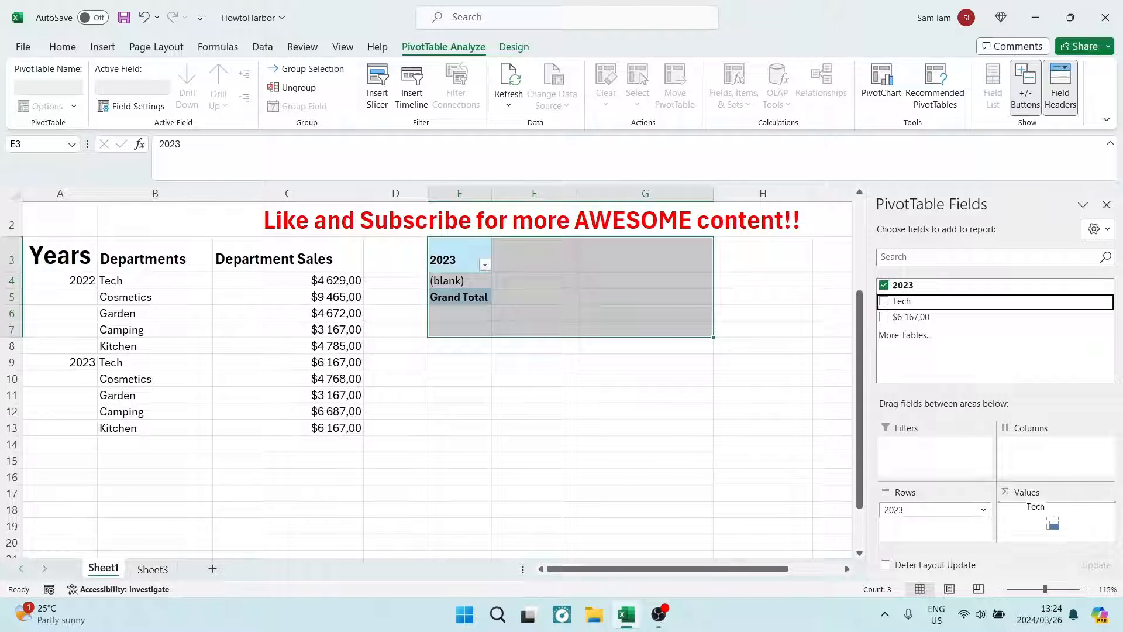
click(885, 300)
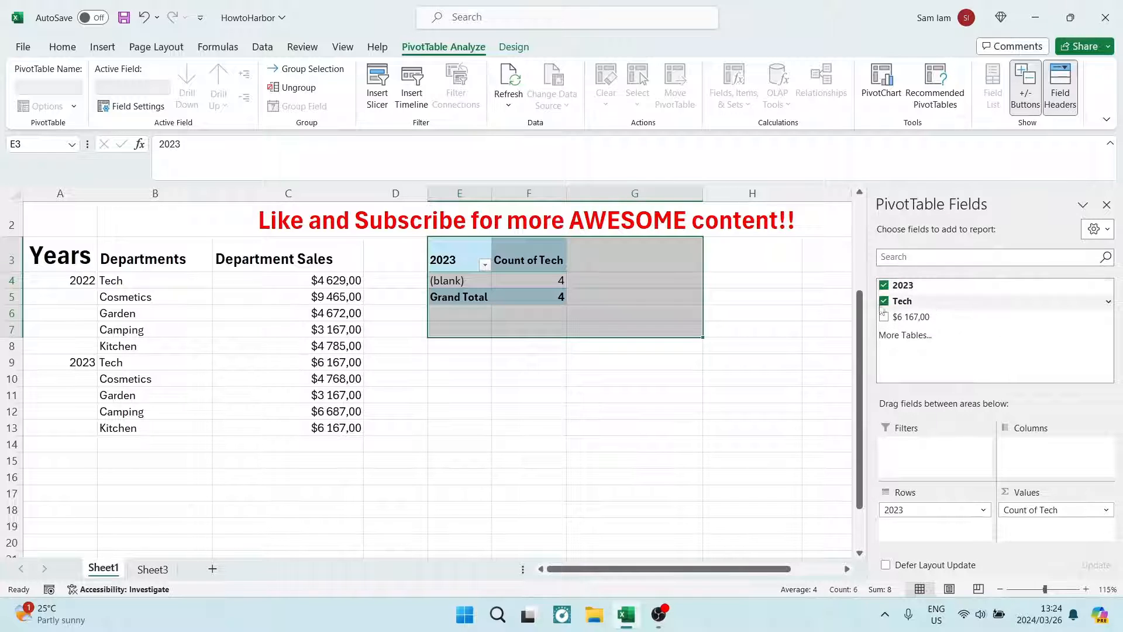
click(884, 317)
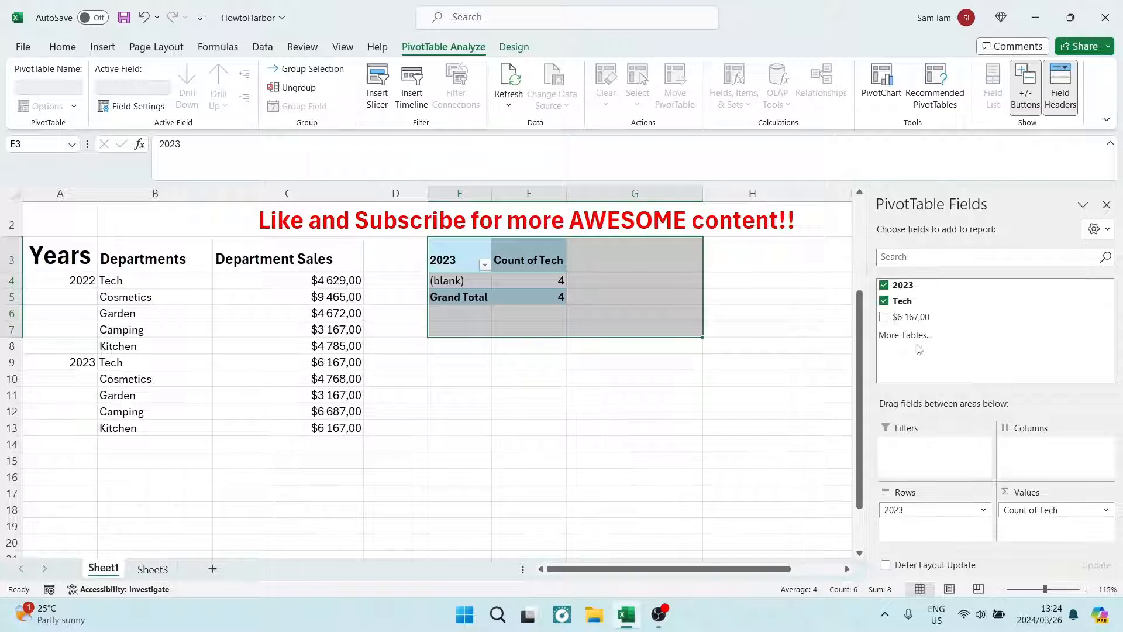
click(884, 316)
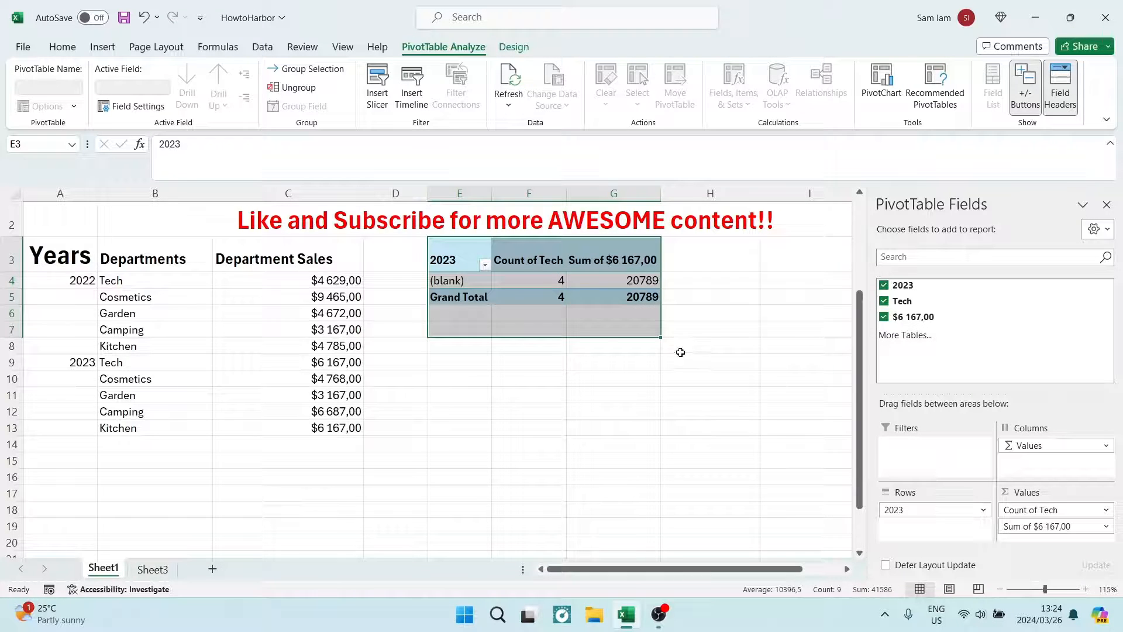
mouse_move(581, 348)
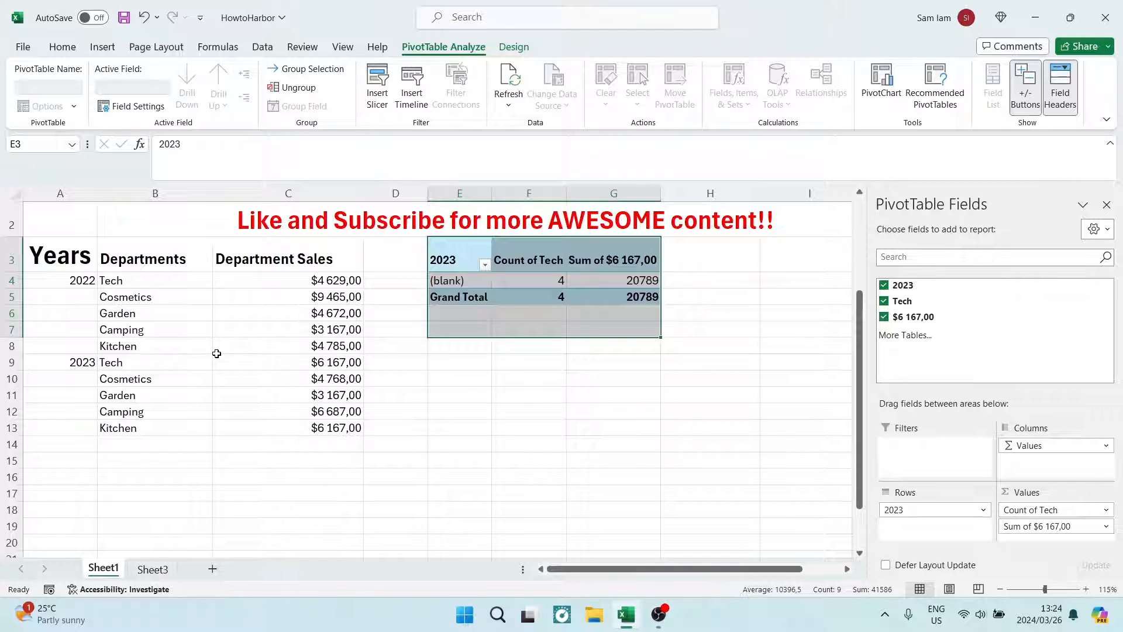
mouse_move(358, 271)
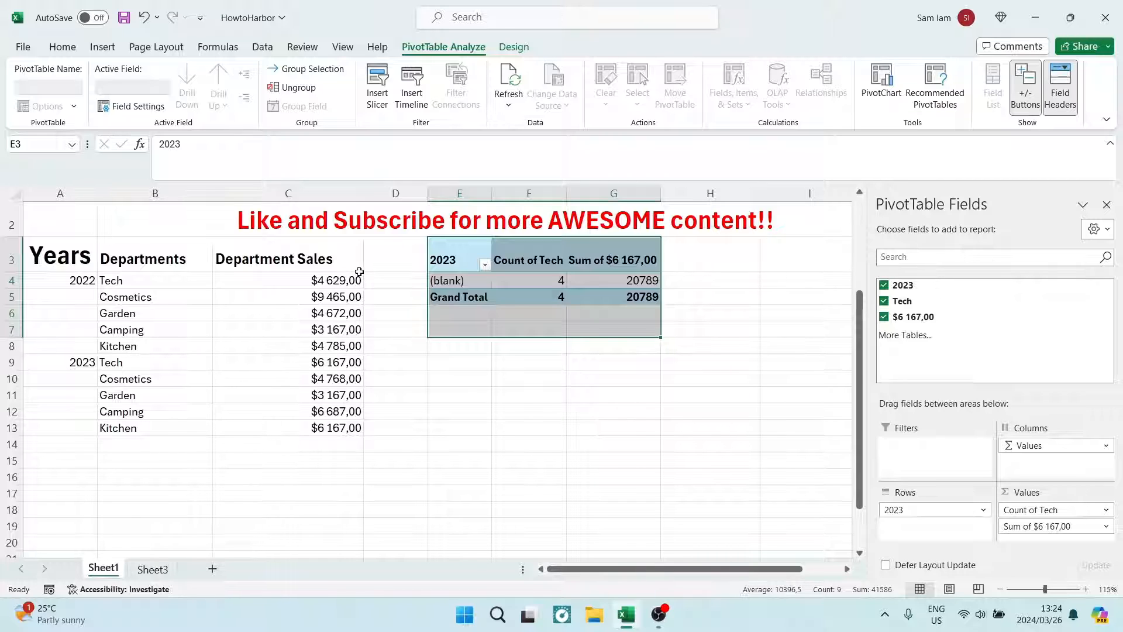